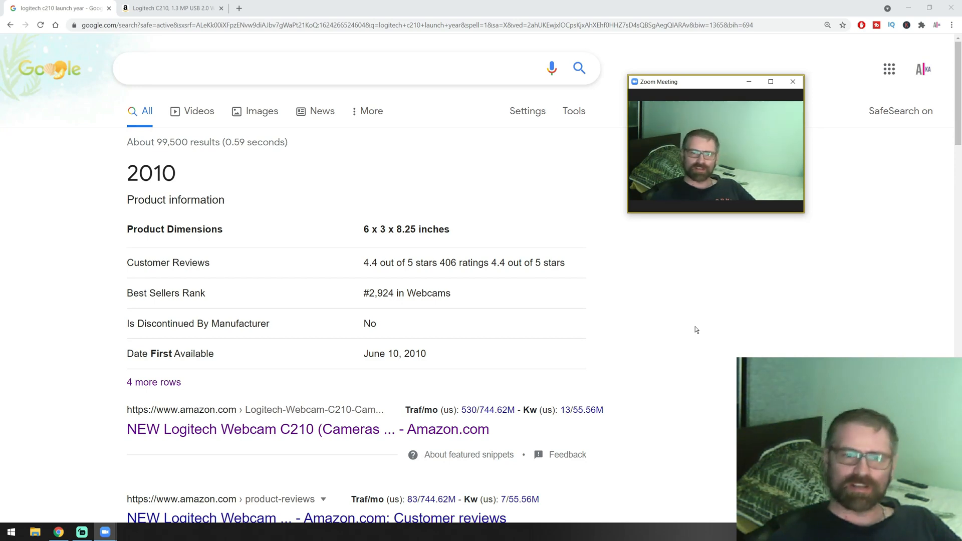
mouse_move(825, 205)
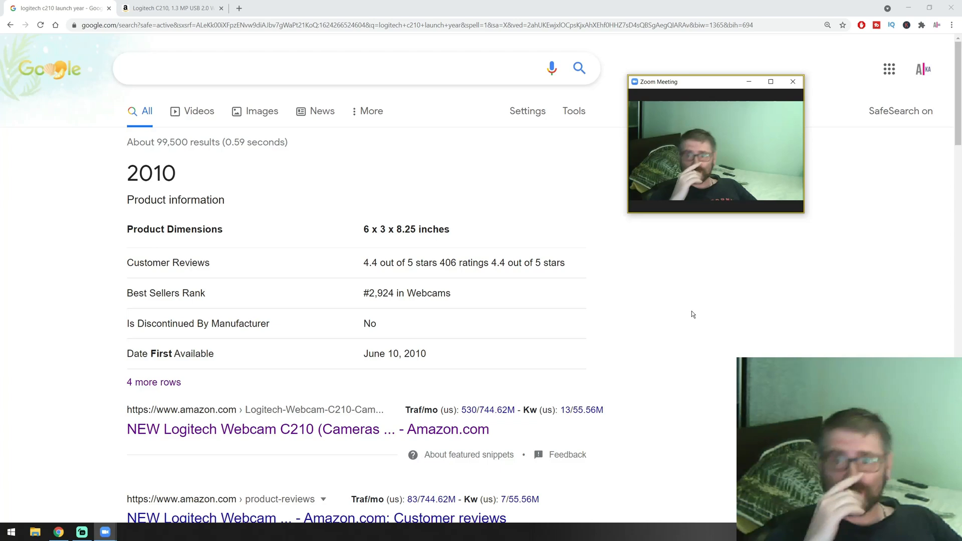
mouse_move(542, 294)
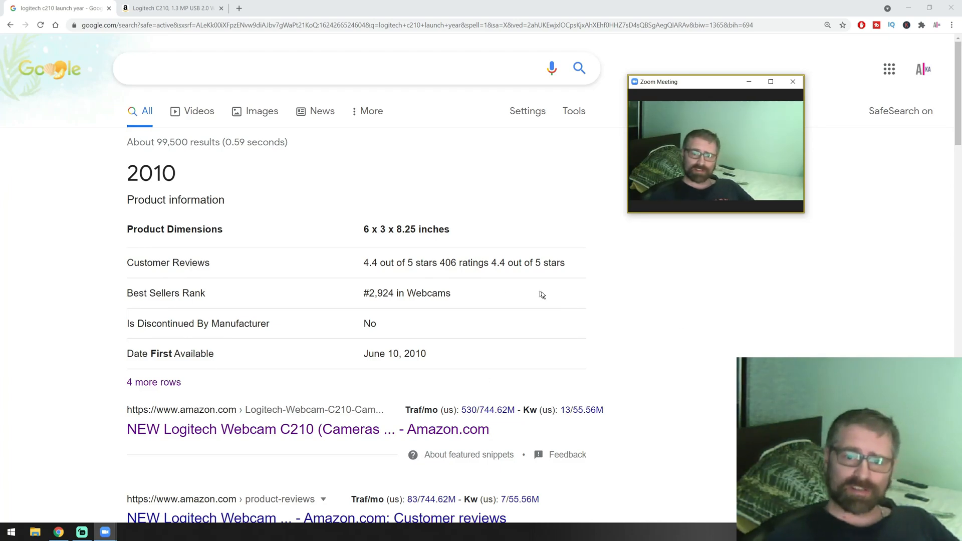
mouse_move(564, 301)
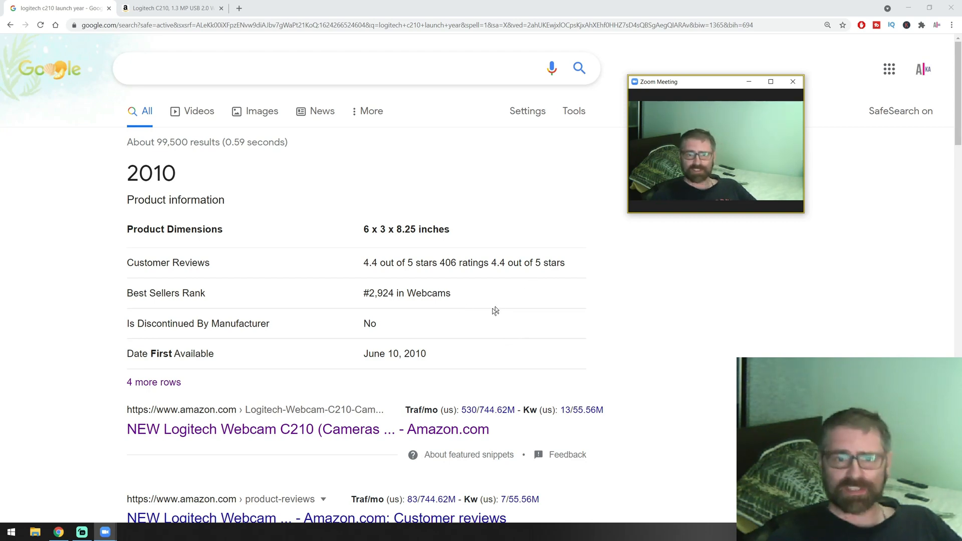
Go to the Amazon.com listing for the Logitech Webcam C210 from the Google results
left_click(171, 8)
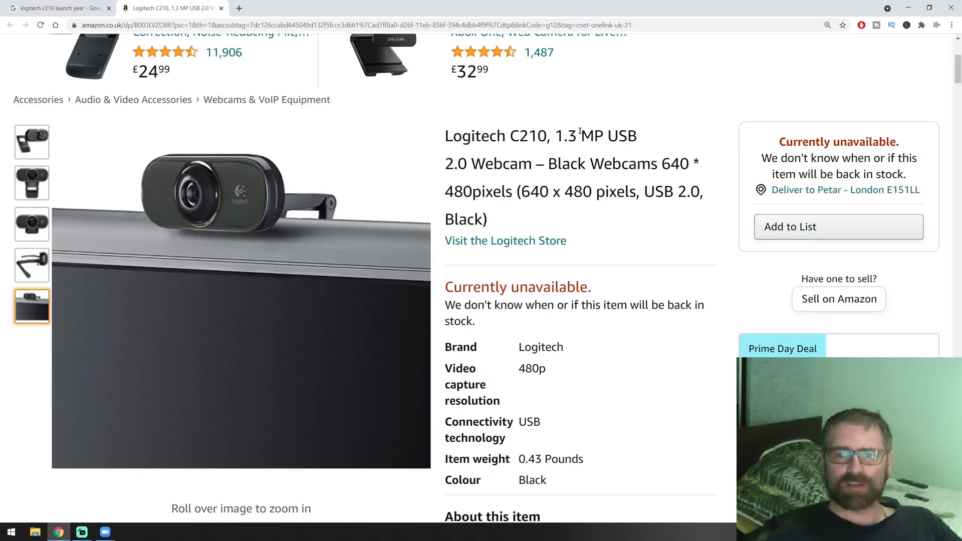
double_click(564, 135)
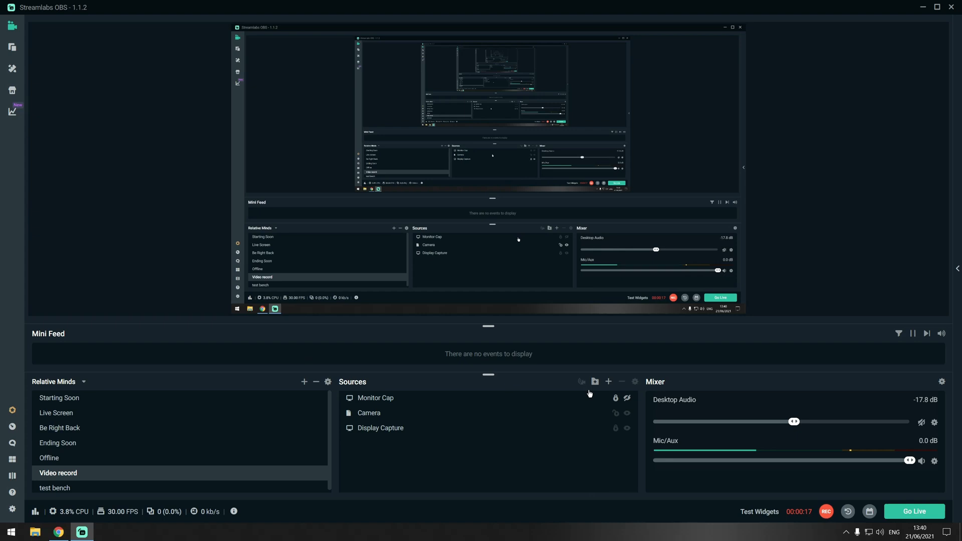
mouse_move(608, 382)
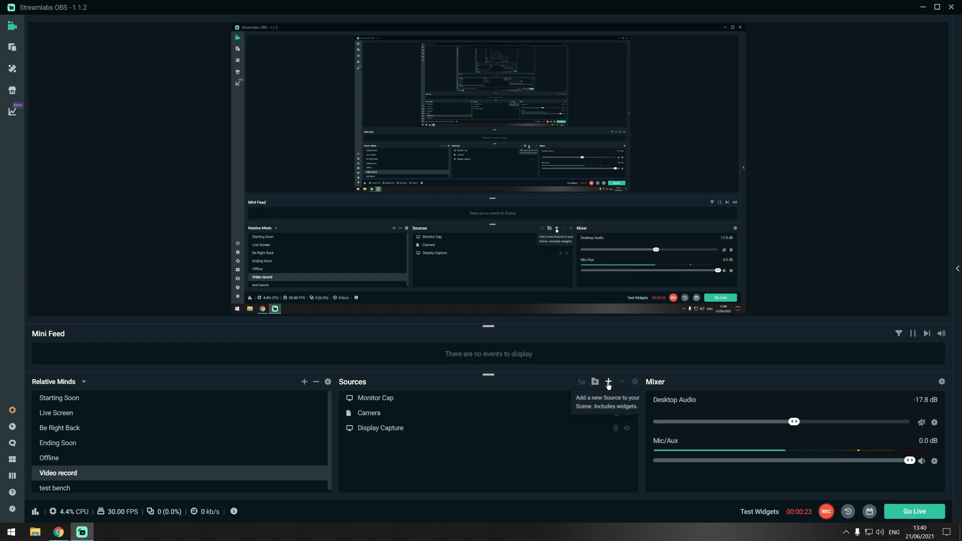
Begin adding a Video Capture Device source, reaching the Add Existing Source dialog
left_click(608, 382)
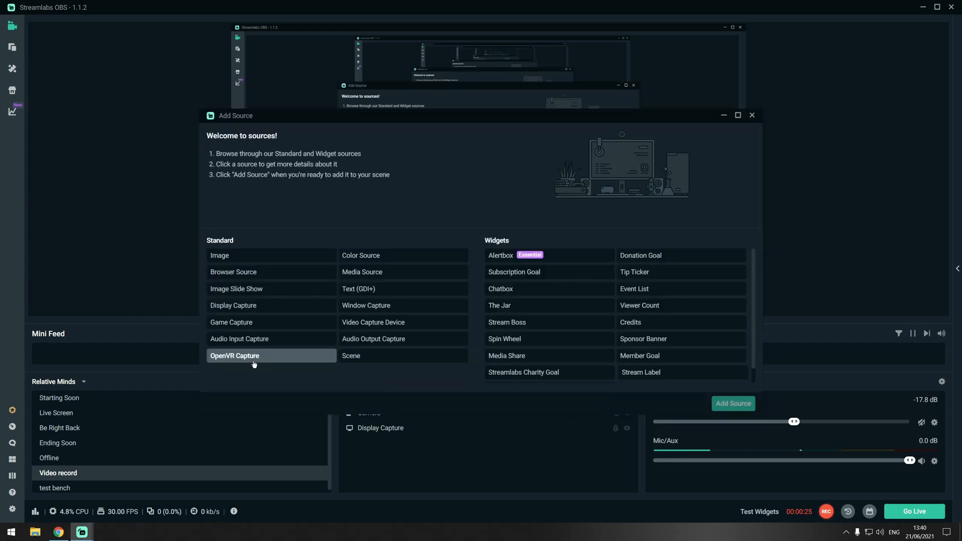
mouse_move(289, 322)
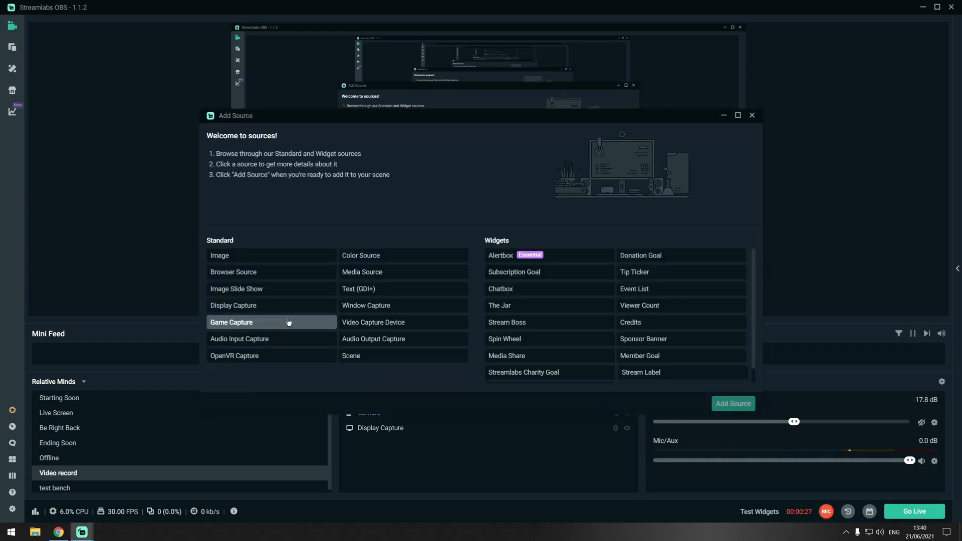
left_click(373, 321)
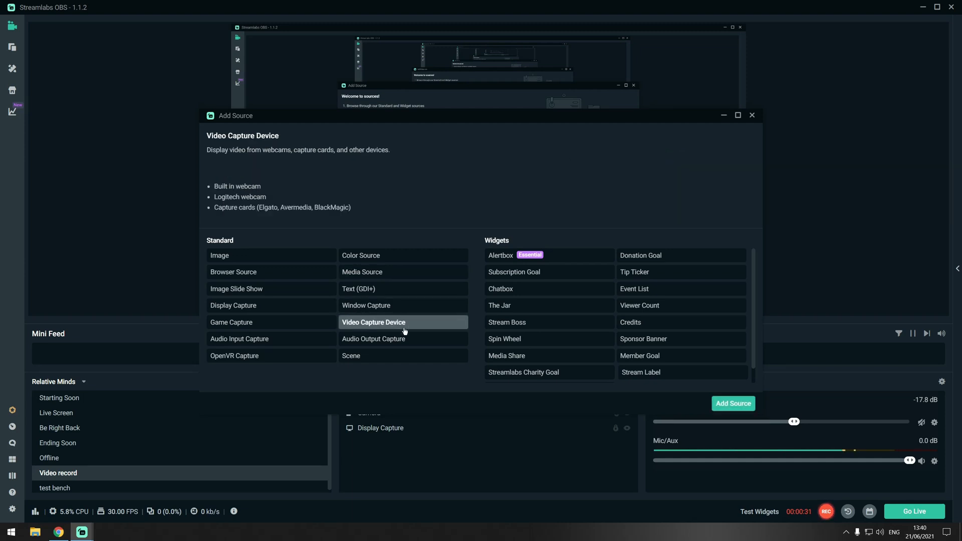
left_click(374, 322)
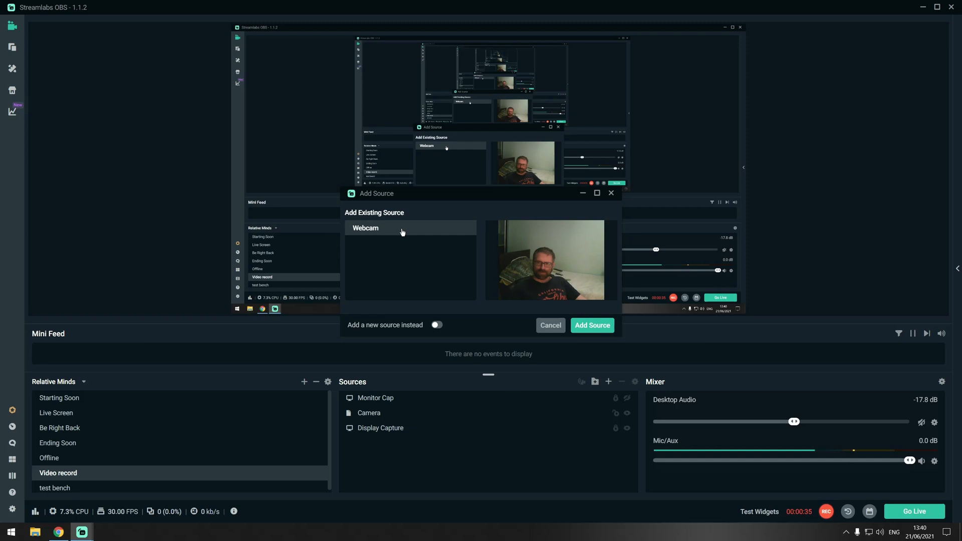
Add the existing Webcam source to the Video record scene and select it in Sources
left_click(591, 325)
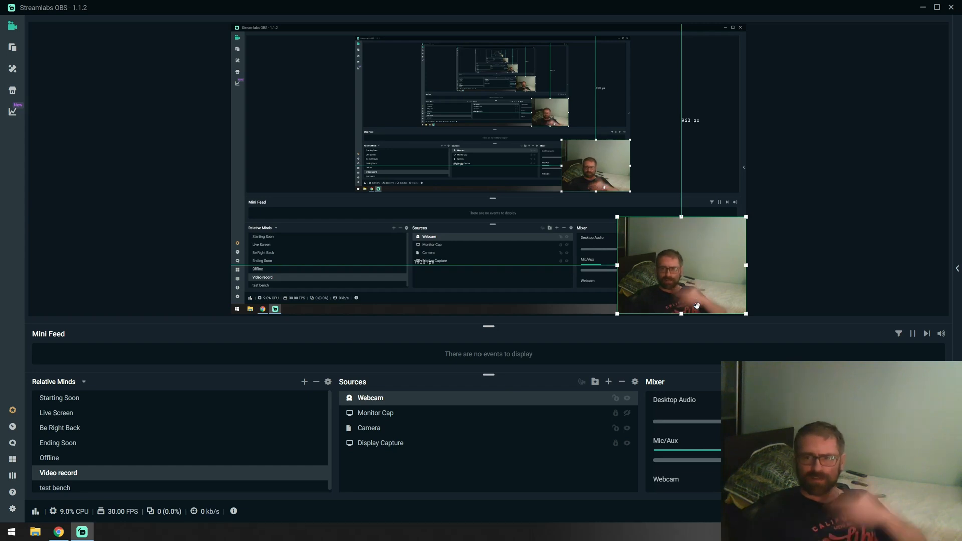
mouse_move(702, 271)
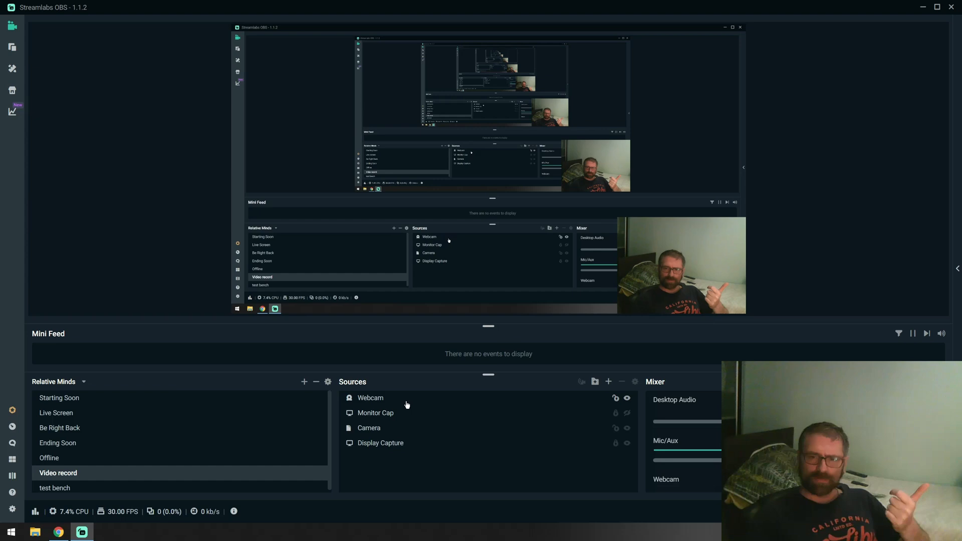
left_click(370, 397)
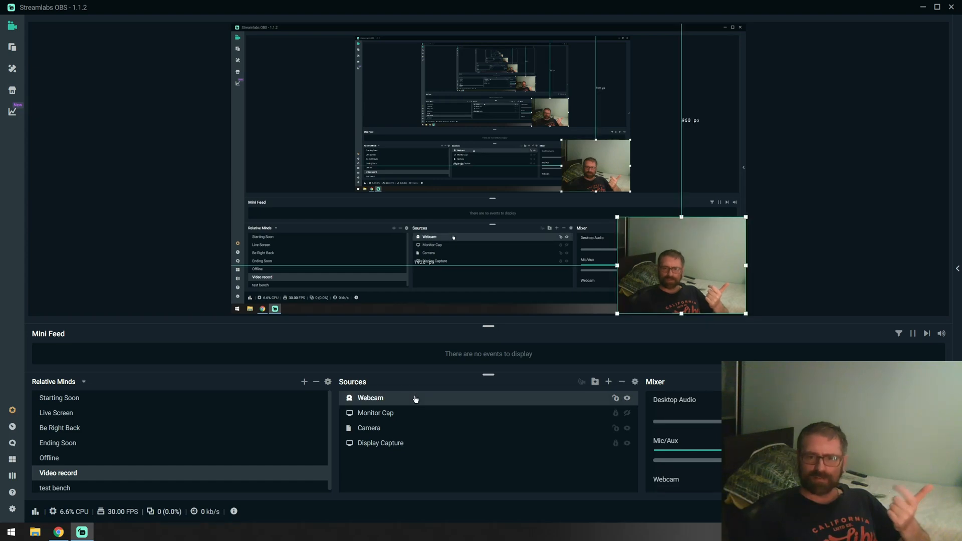
Bring up the Webcam's capture properties and the Logitech C210 driver's Configure Video window
right_click(370, 398)
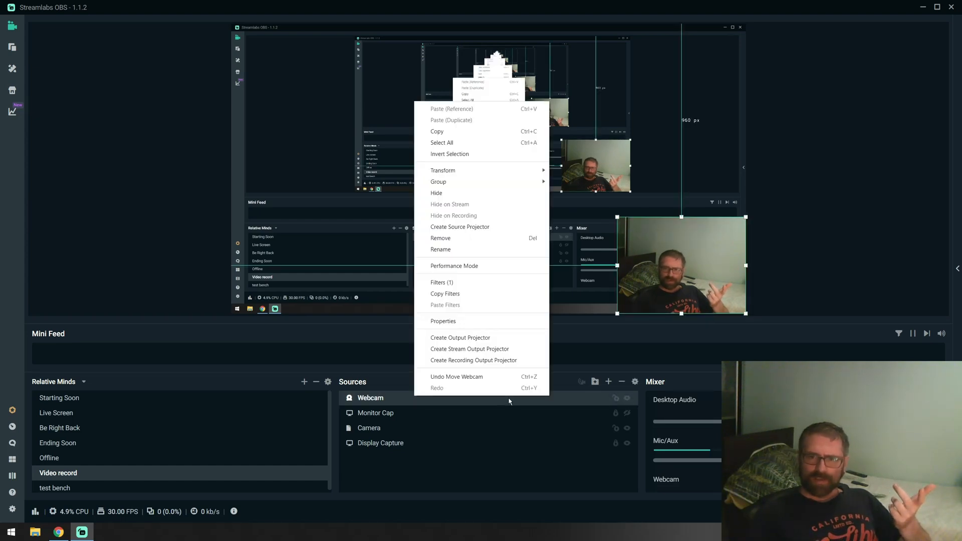
left_click(443, 321)
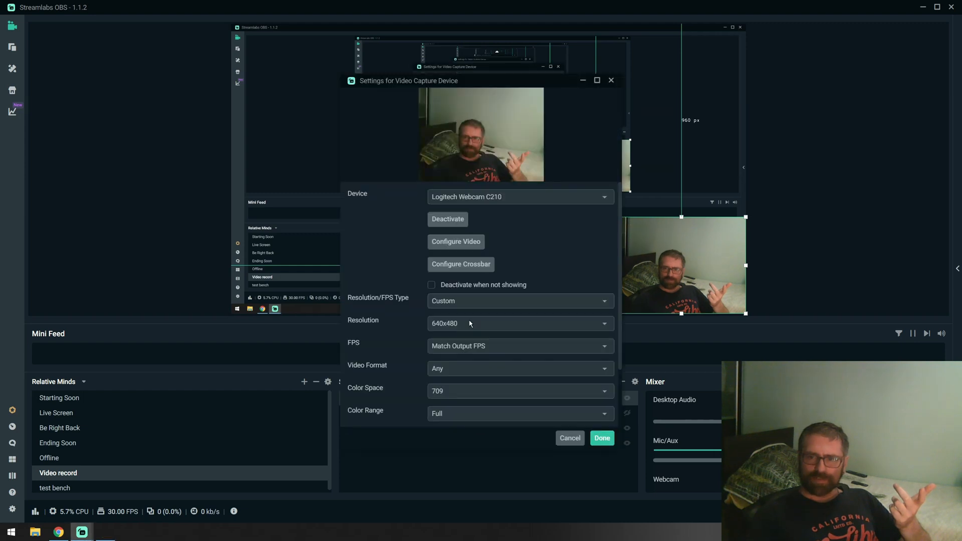
left_click_drag(408, 81, 289, 93)
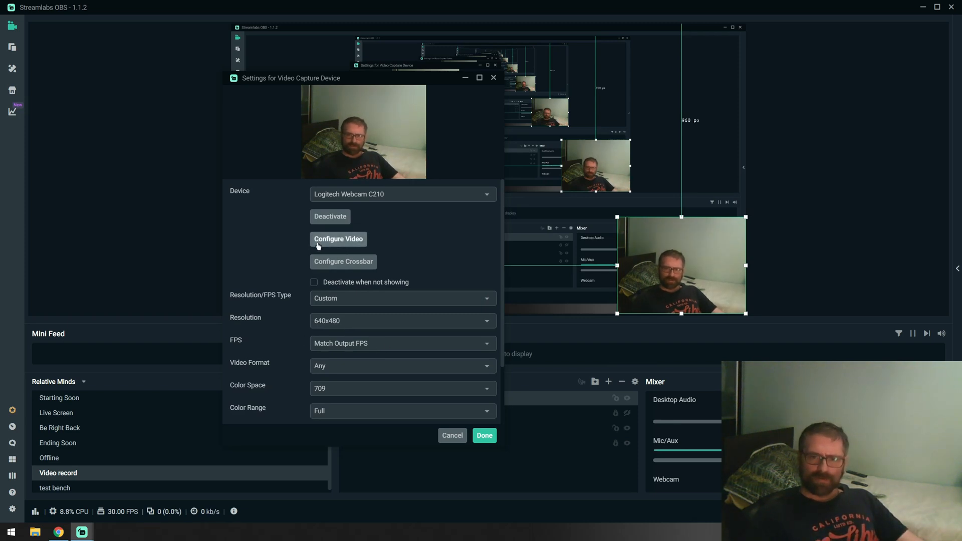
left_click(338, 238)
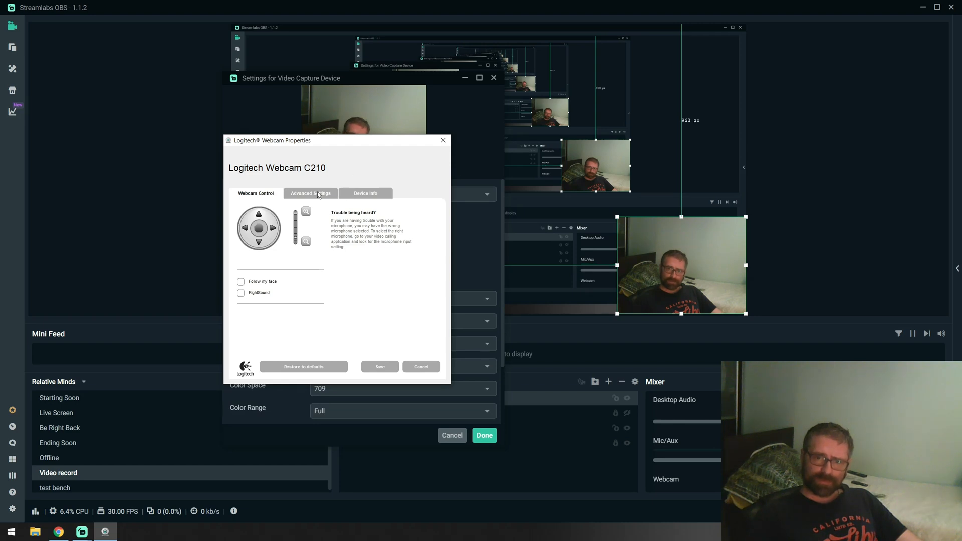
Show the C210's Advanced Settings with exposure, gain, brightness and anti-flicker options
left_click(311, 193)
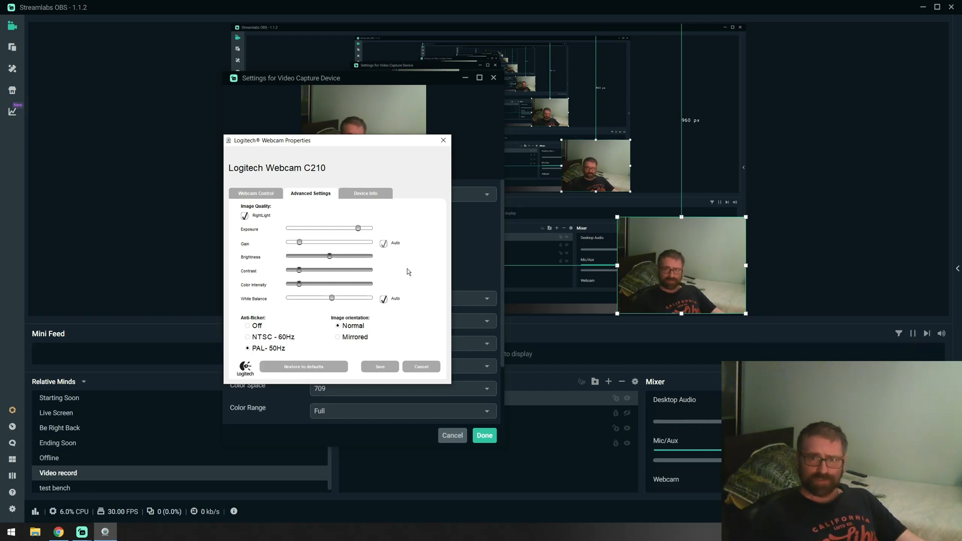
mouse_move(385, 288)
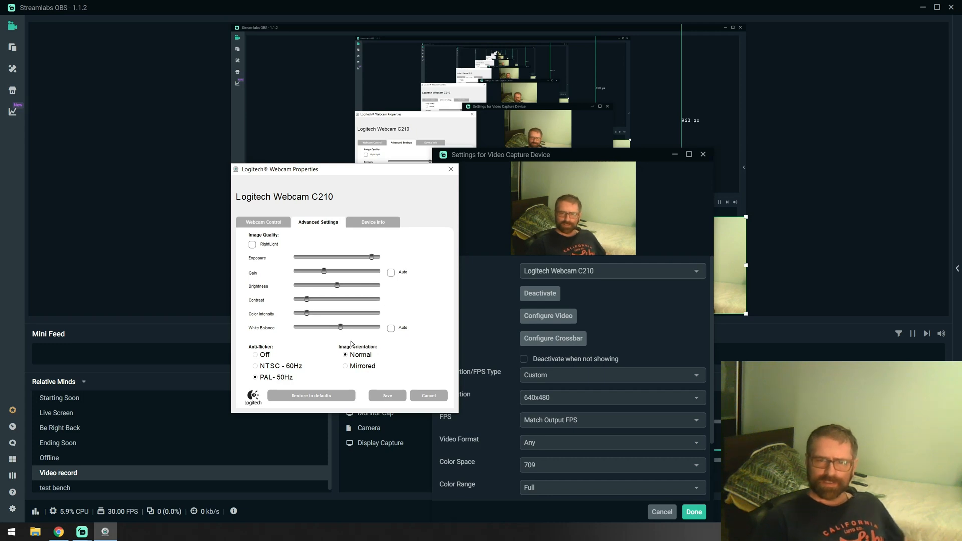
Lower white balance, nudge brightness and raise colour intensity on the C210 image
left_click_drag(341, 327, 300, 327)
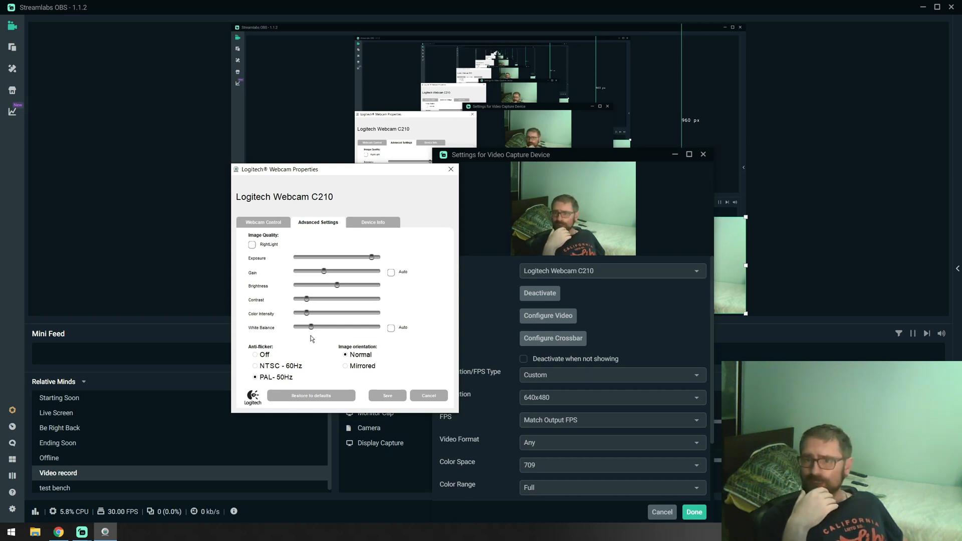
mouse_move(588, 297)
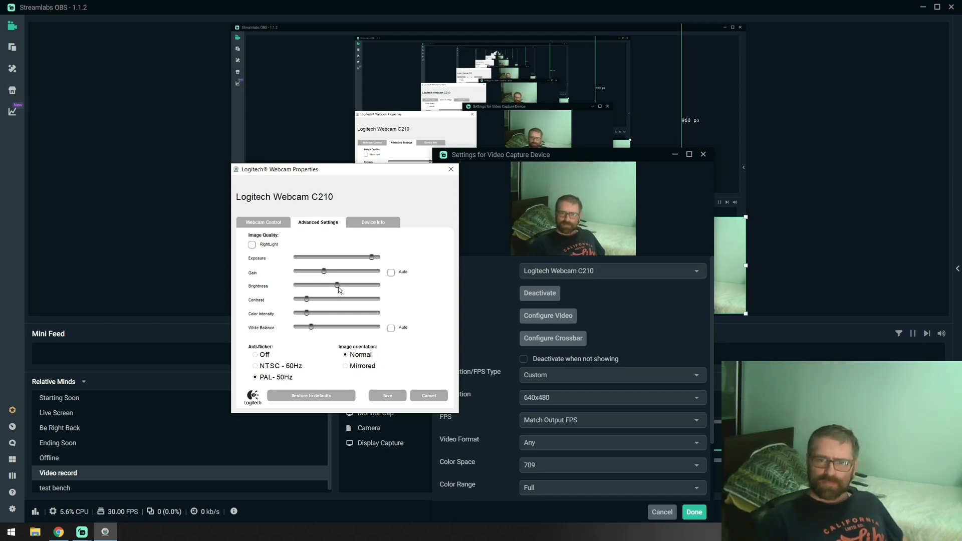
left_click_drag(338, 289, 350, 289)
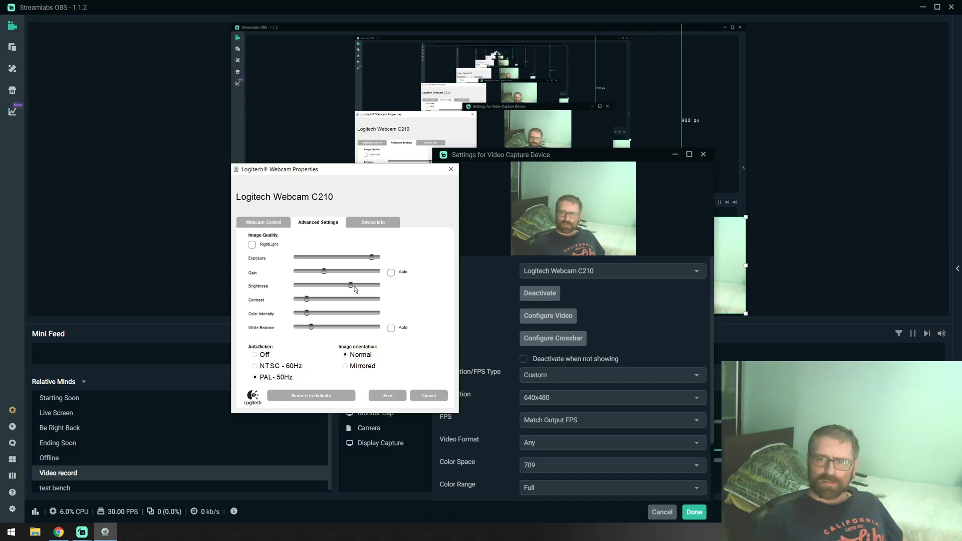
left_click_drag(352, 286, 343, 286)
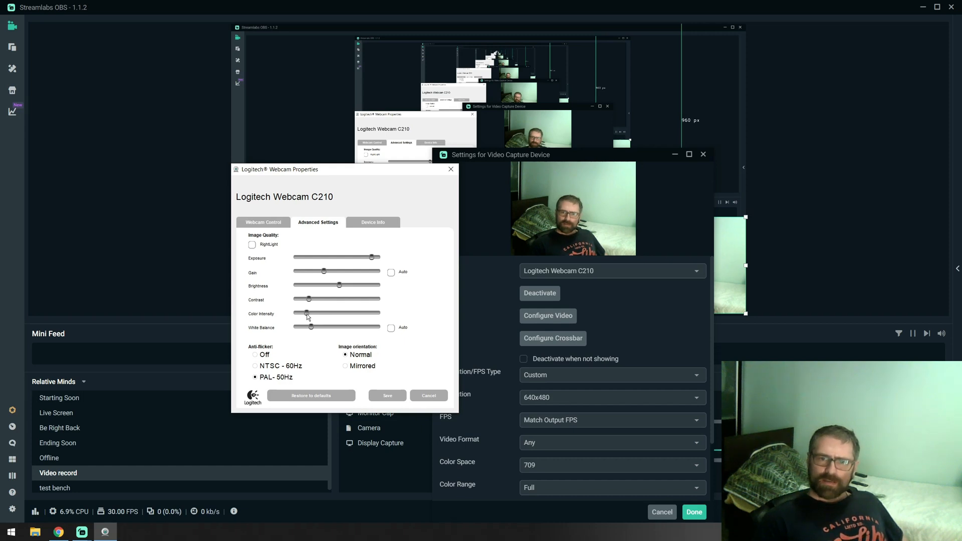
left_click_drag(306, 314, 378, 314)
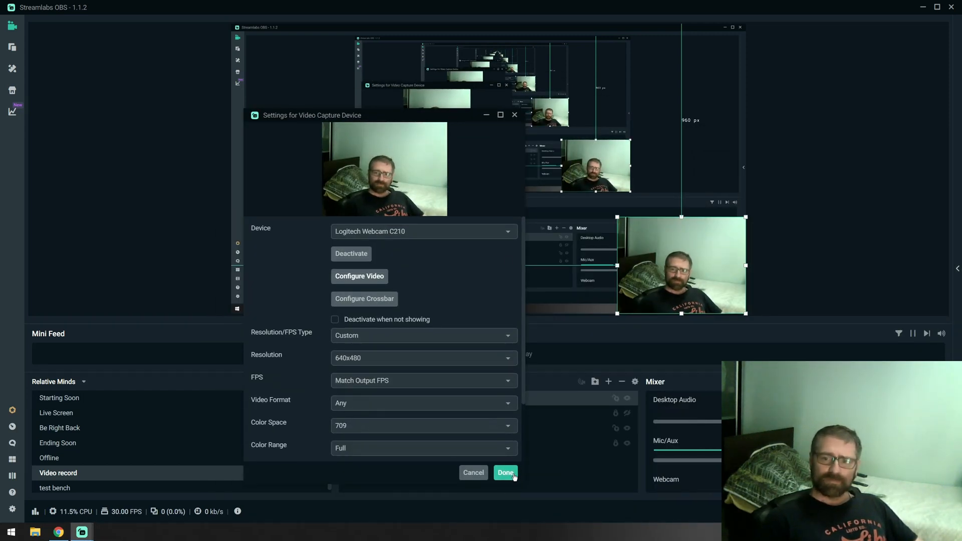
Close the capture settings, then stop and restart the virtual webcam and finish with Done
left_click(506, 472)
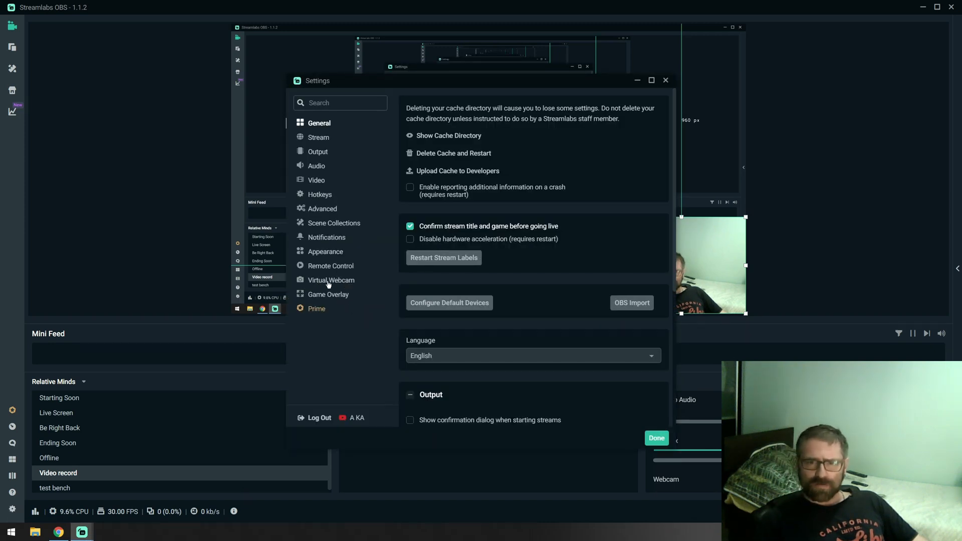
left_click(331, 280)
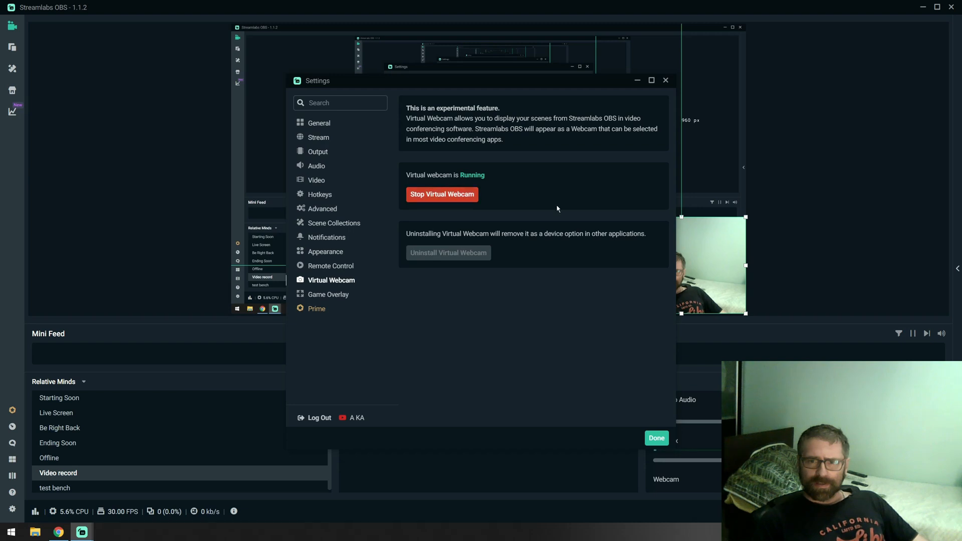
left_click(442, 195)
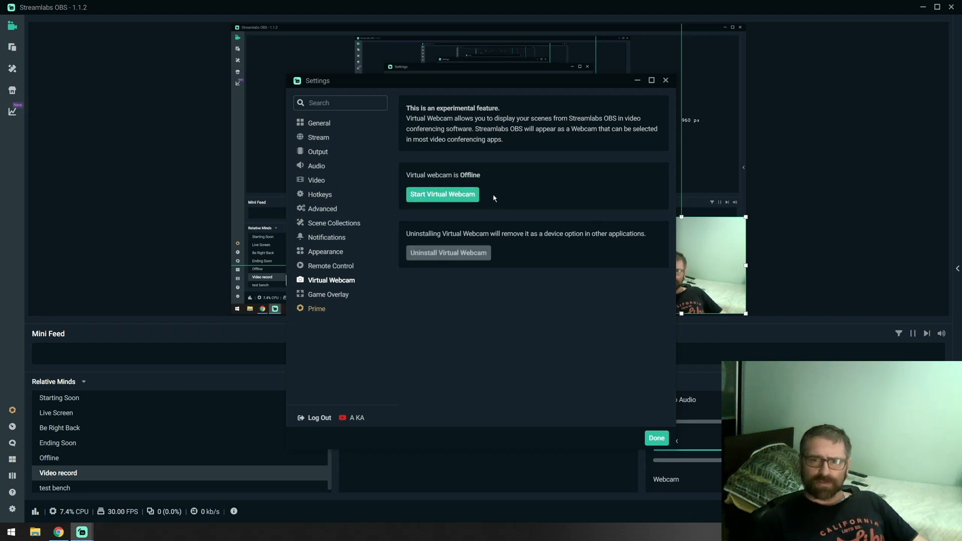
mouse_move(443, 203)
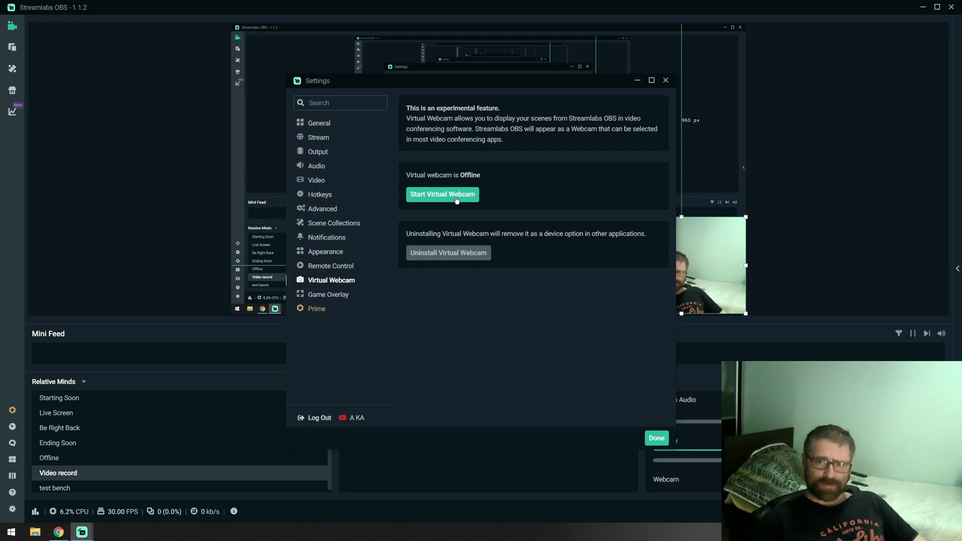
left_click(442, 194)
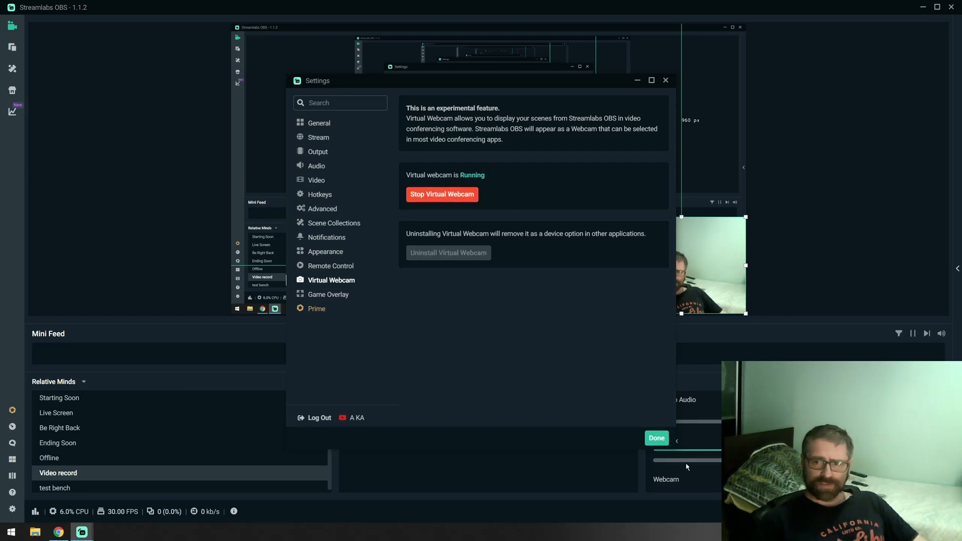
left_click(656, 438)
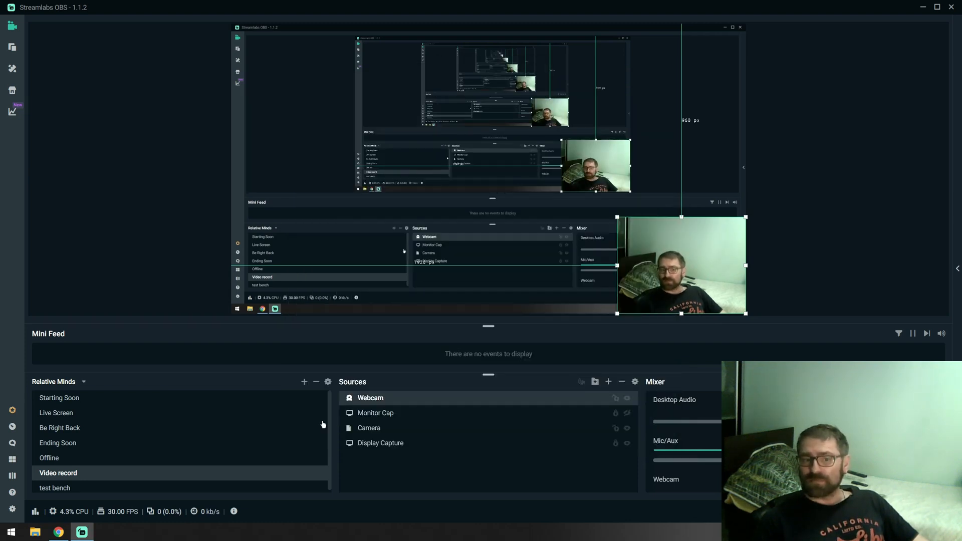
mouse_move(329, 428)
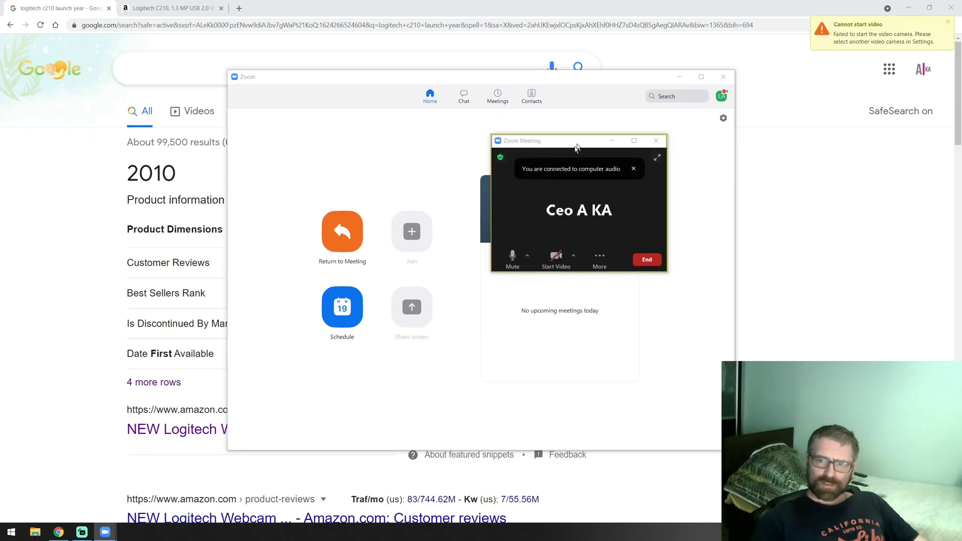
Turn on video in the Zoom meeting, moving its window toward the upper left
left_click_drag(577, 141, 368, 216)
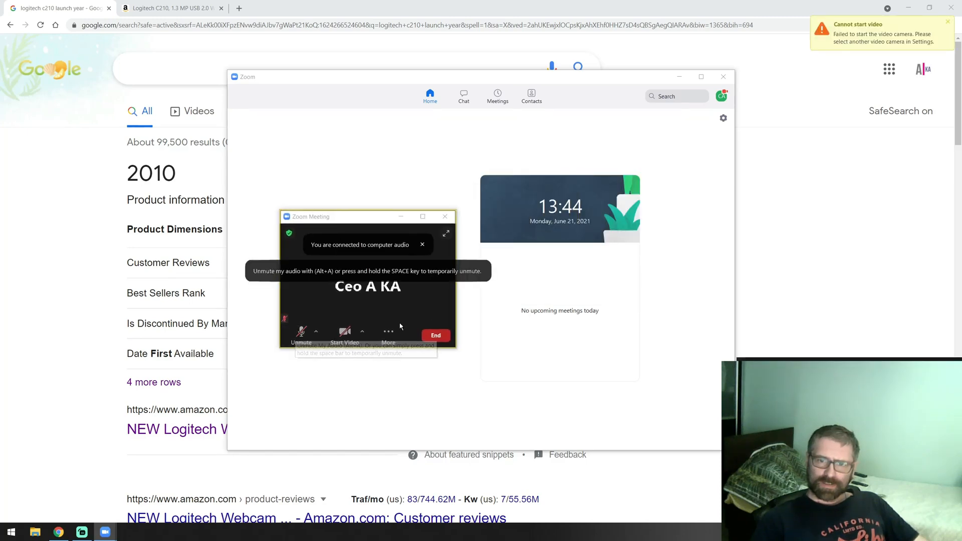
left_click(362, 331)
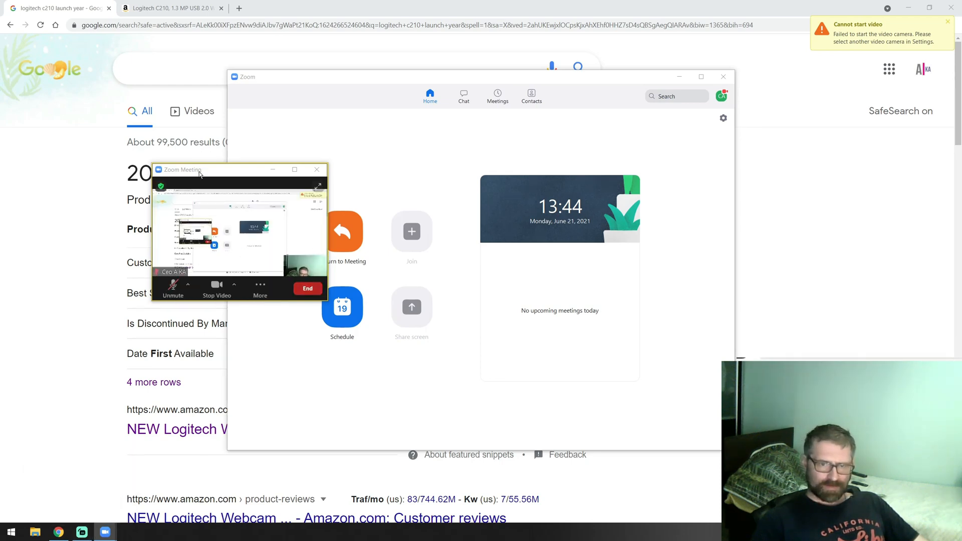
left_click_drag(182, 170, 239, 170)
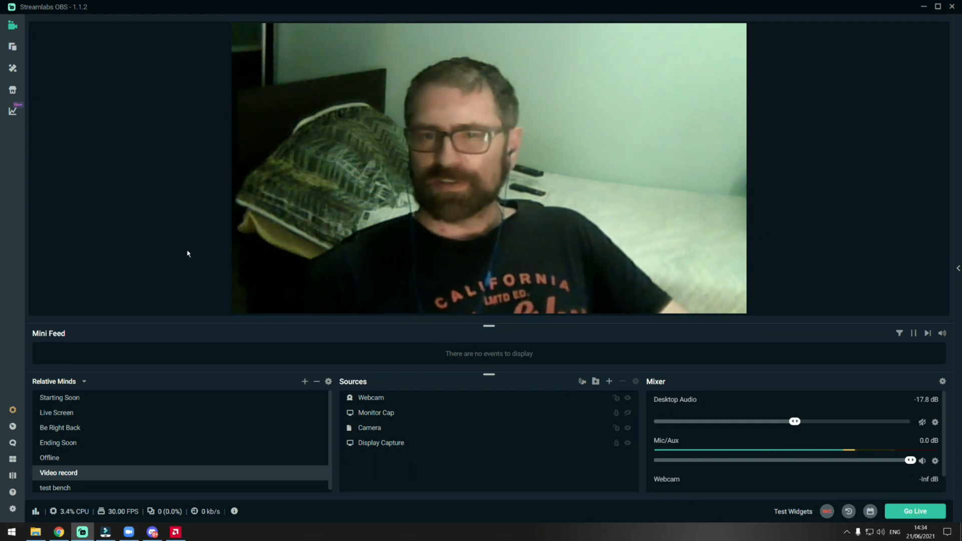
Start a new Zoom meeting and switch on its video from OBS-Camera
left_click(128, 532)
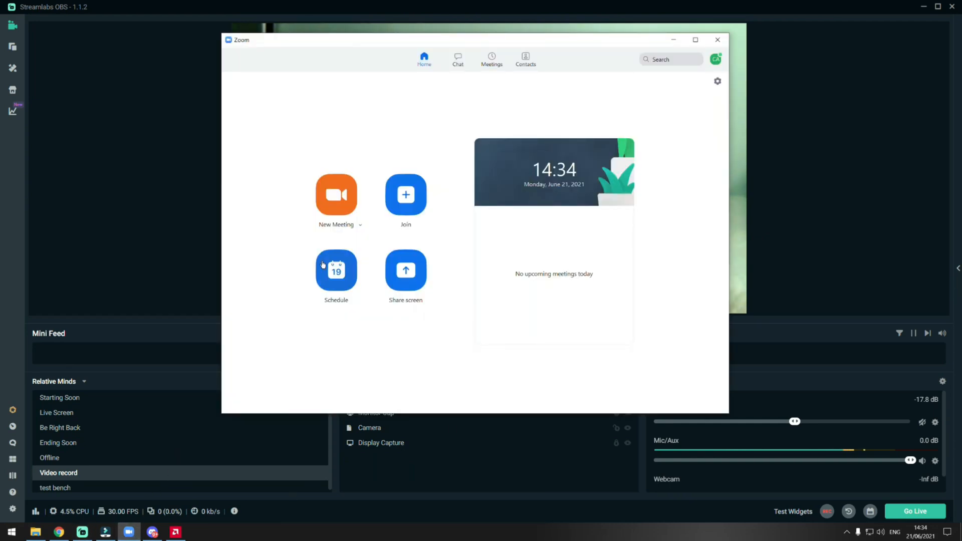
left_click(336, 195)
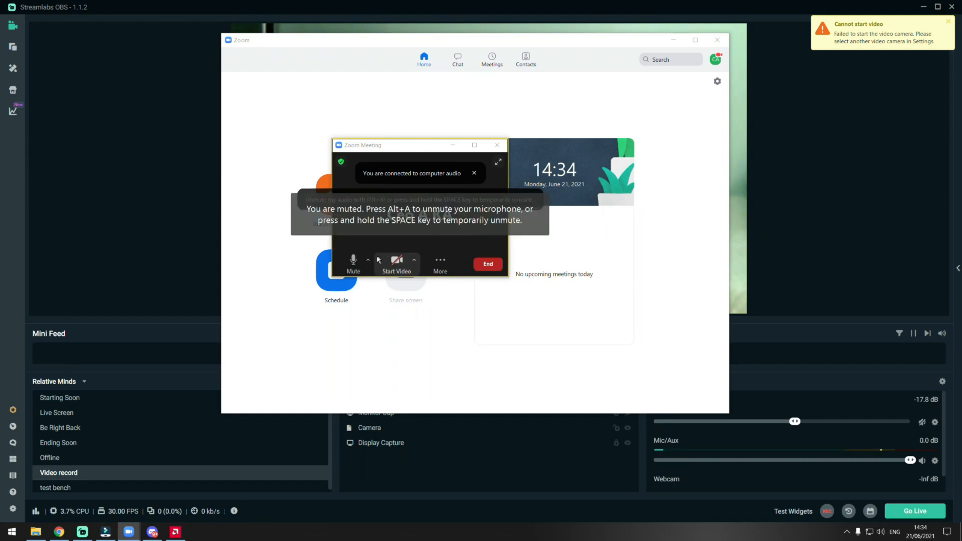
left_click(414, 260)
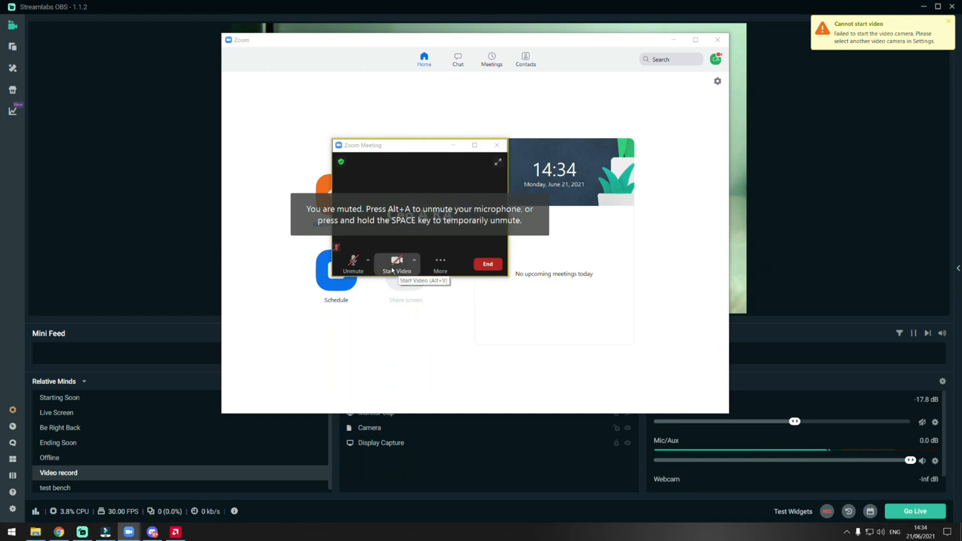
left_click(397, 264)
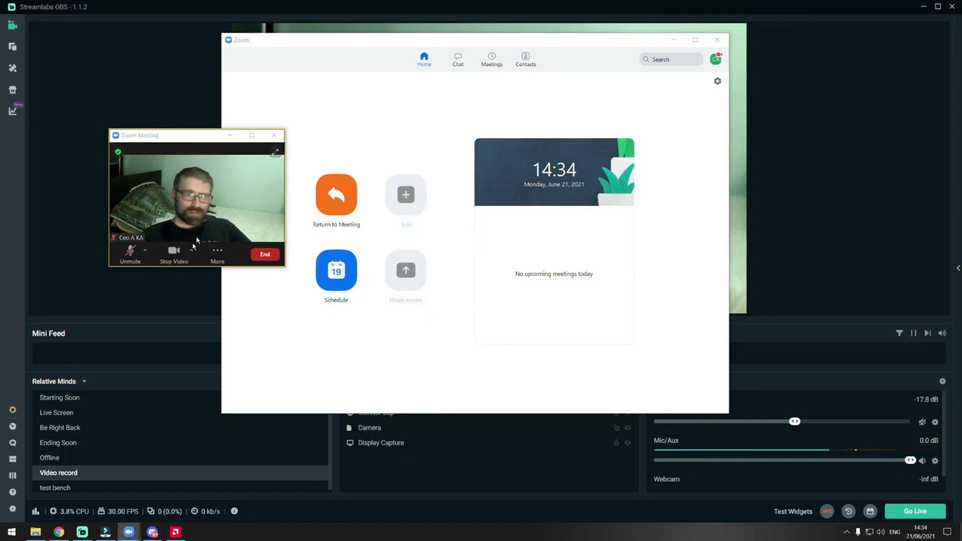
Reach Background & Filters via the camera menu's Choose Virtual Background
left_click(191, 251)
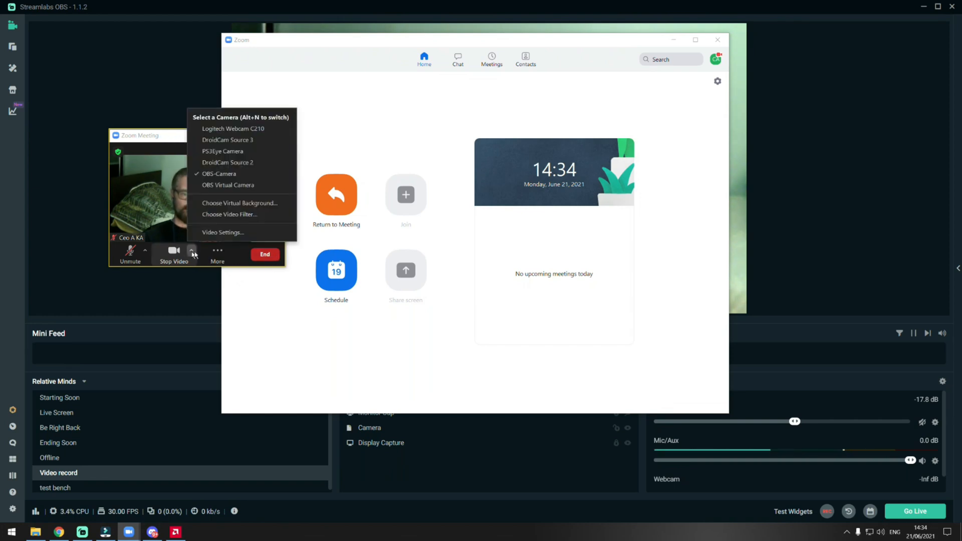
mouse_move(240, 203)
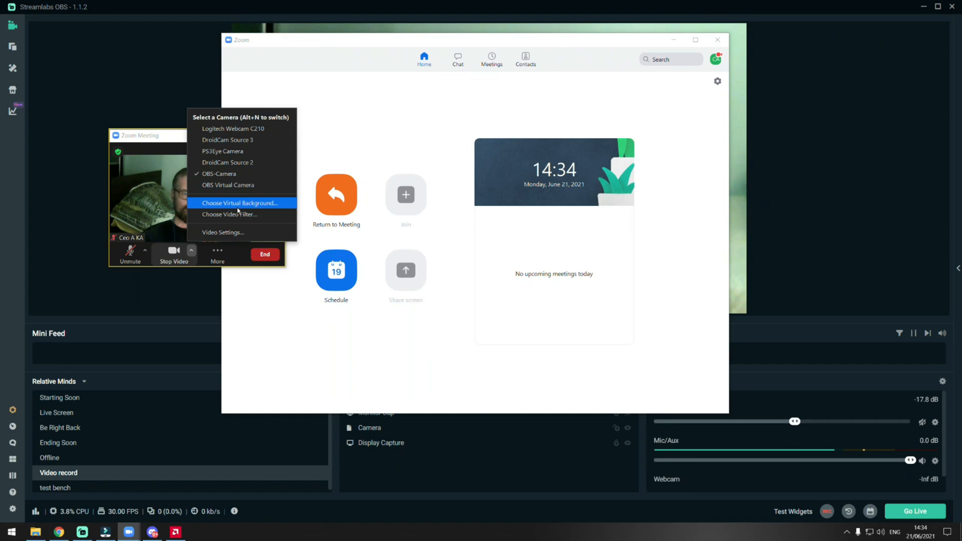
left_click(239, 203)
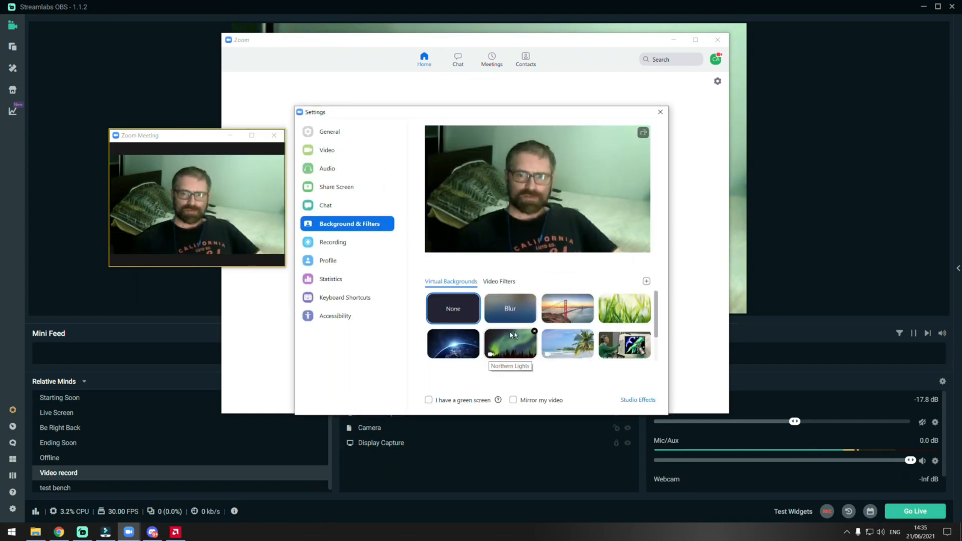
Try a picture backdrop and the green backdrop, then reset the virtual background to None
left_click(510, 344)
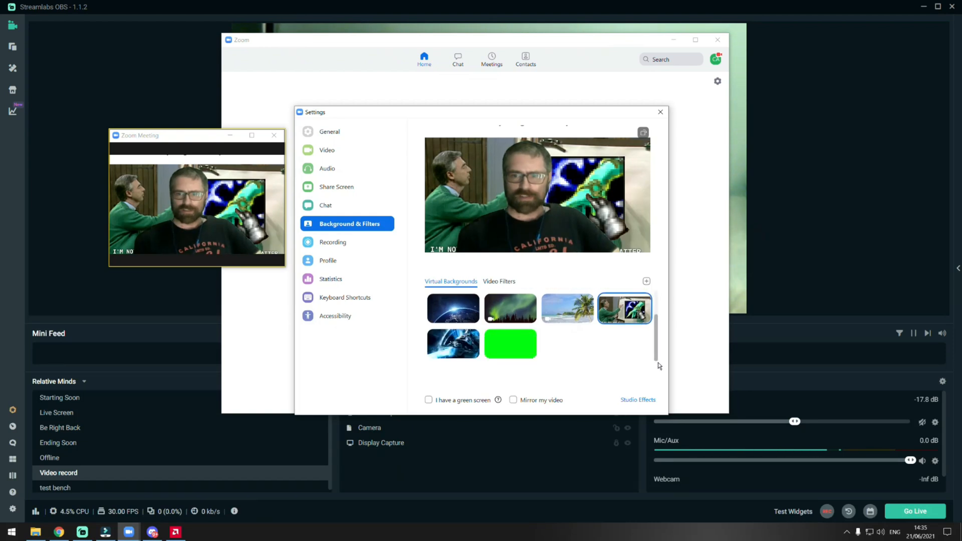
left_click(510, 343)
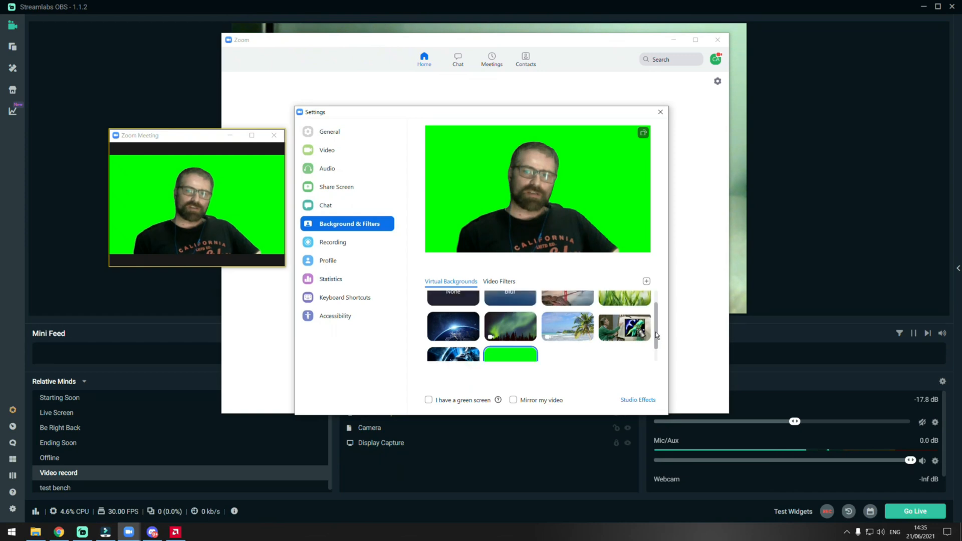
left_click(453, 309)
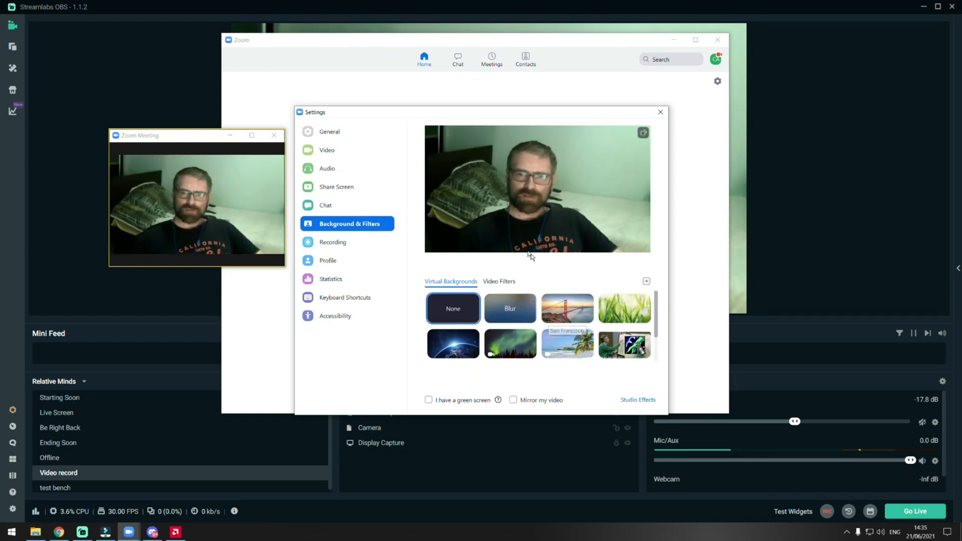
left_click(660, 111)
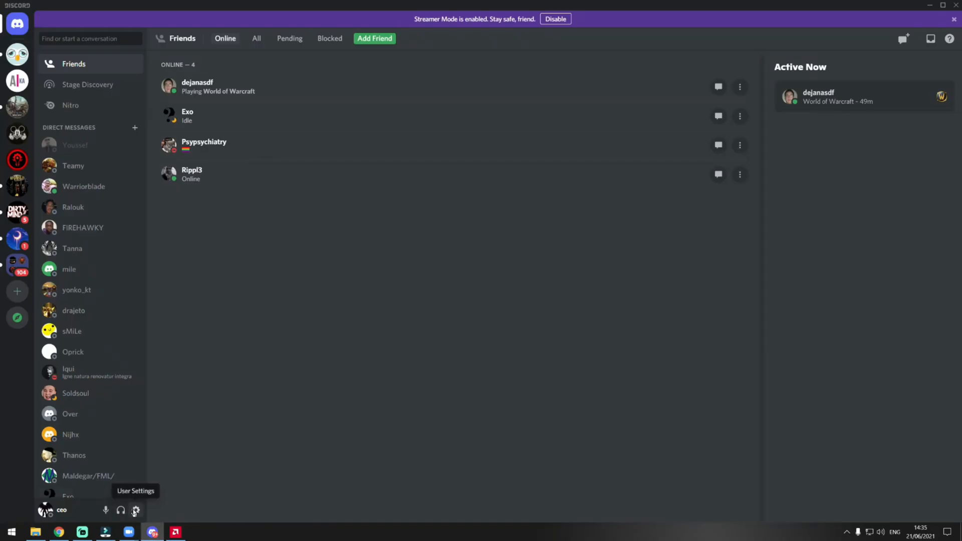
Make OBS-Camera the Discord Voice & Video camera and confirm the webcam feed with Test Video
left_click(136, 510)
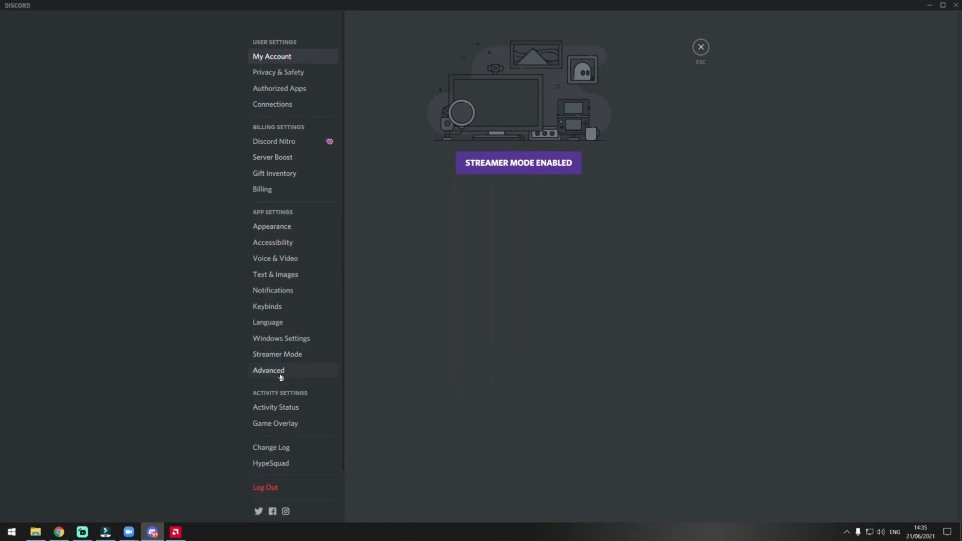
left_click(274, 257)
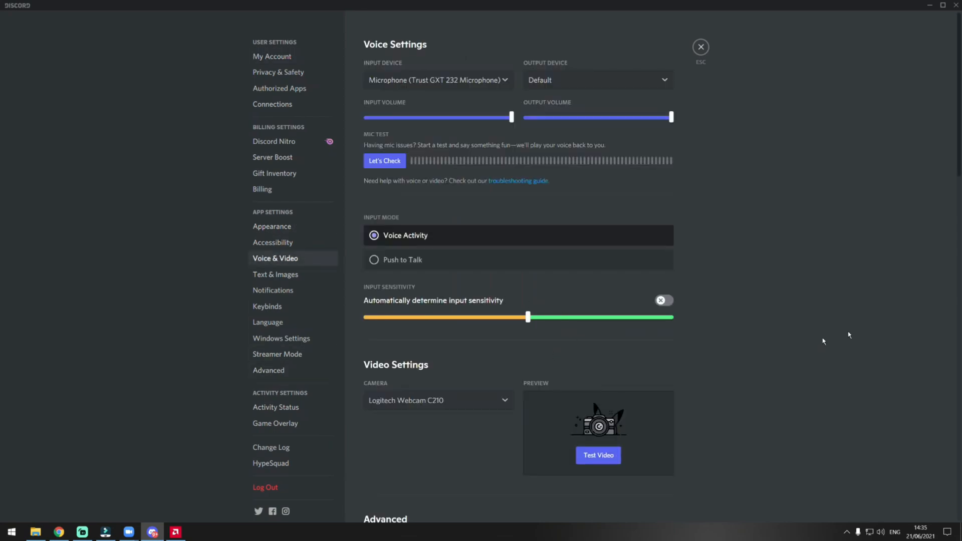
scroll("down", 3)
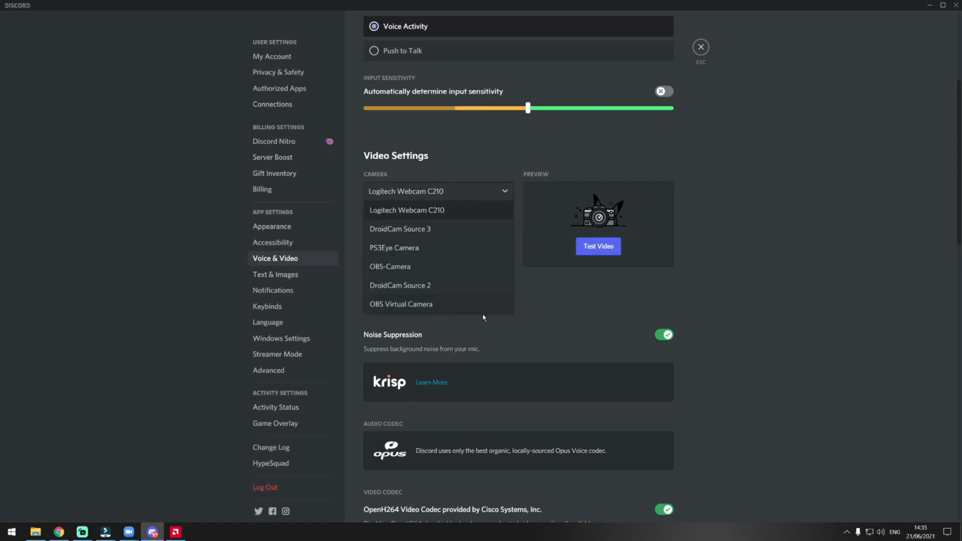
left_click(390, 267)
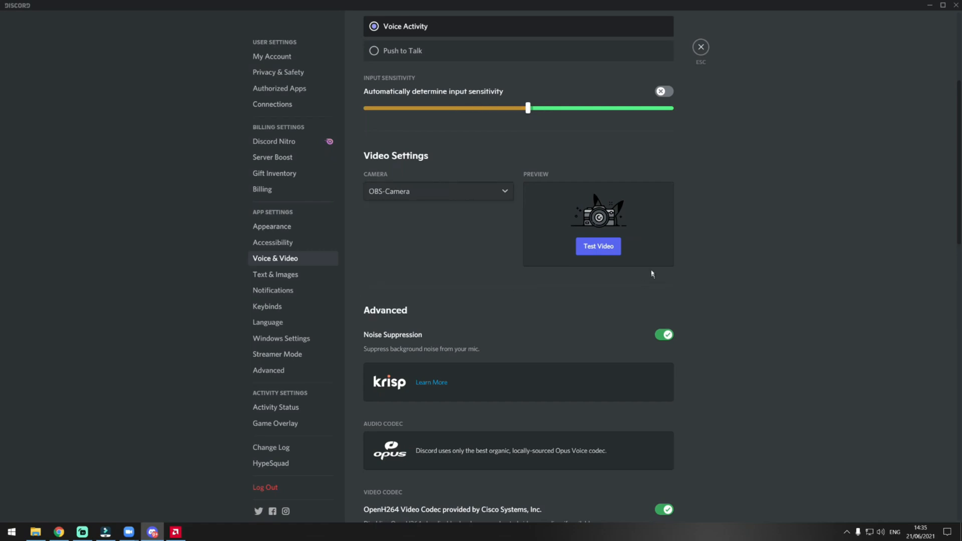
left_click(598, 247)
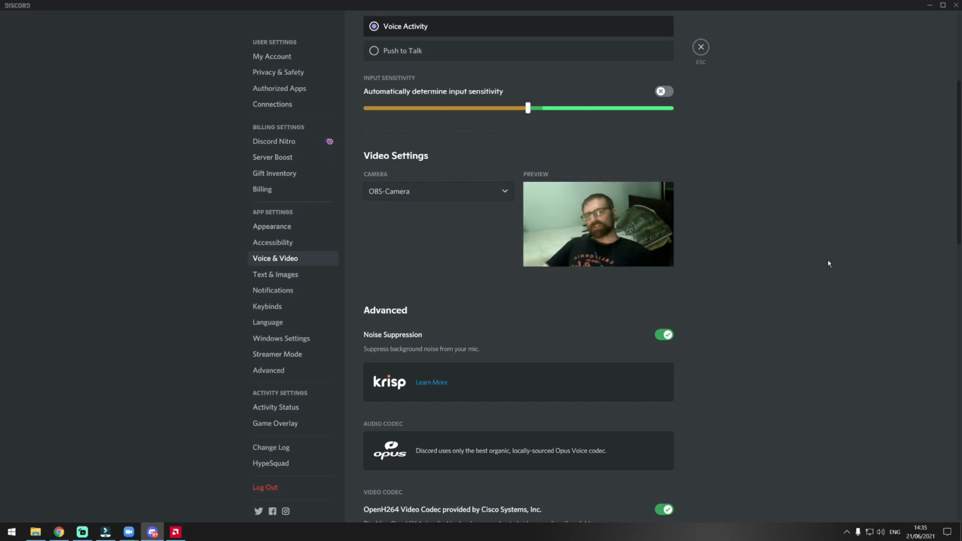